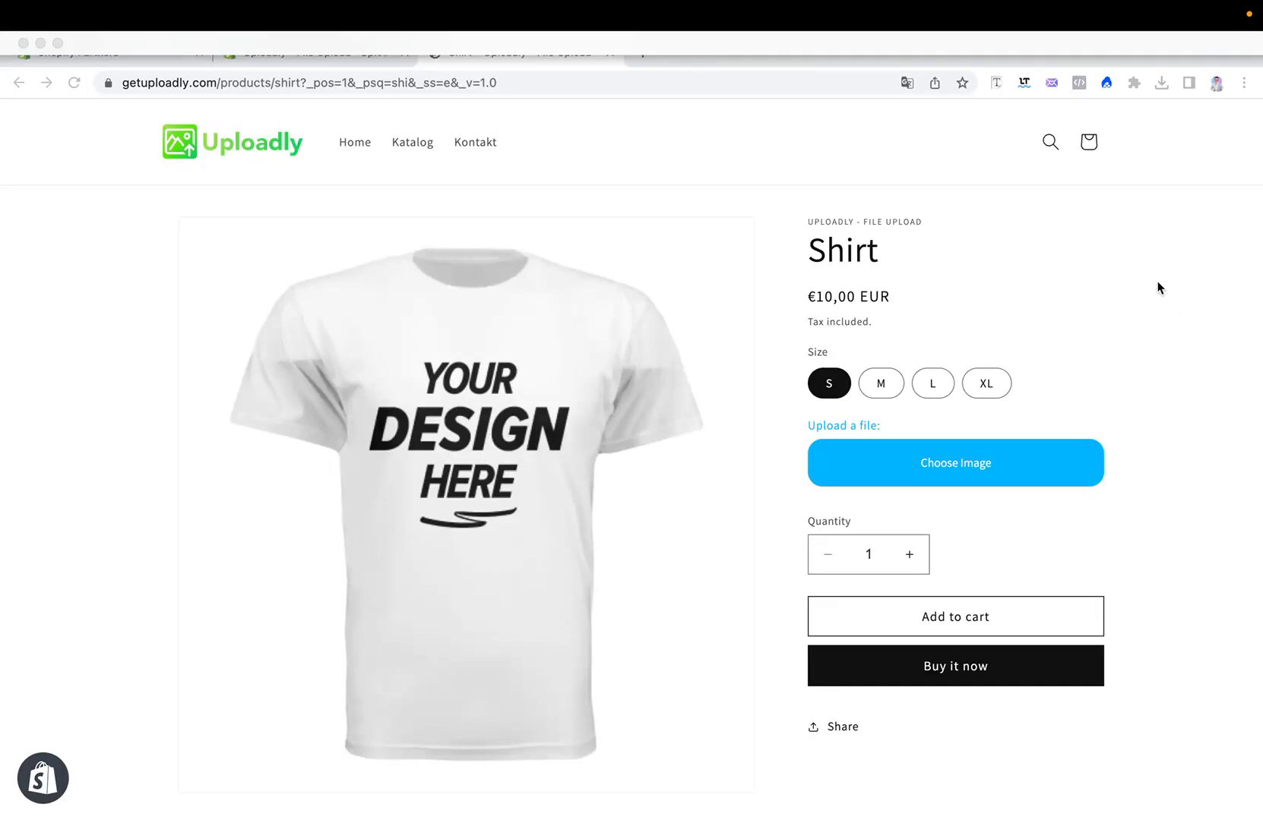
mouse_move(1127, 314)
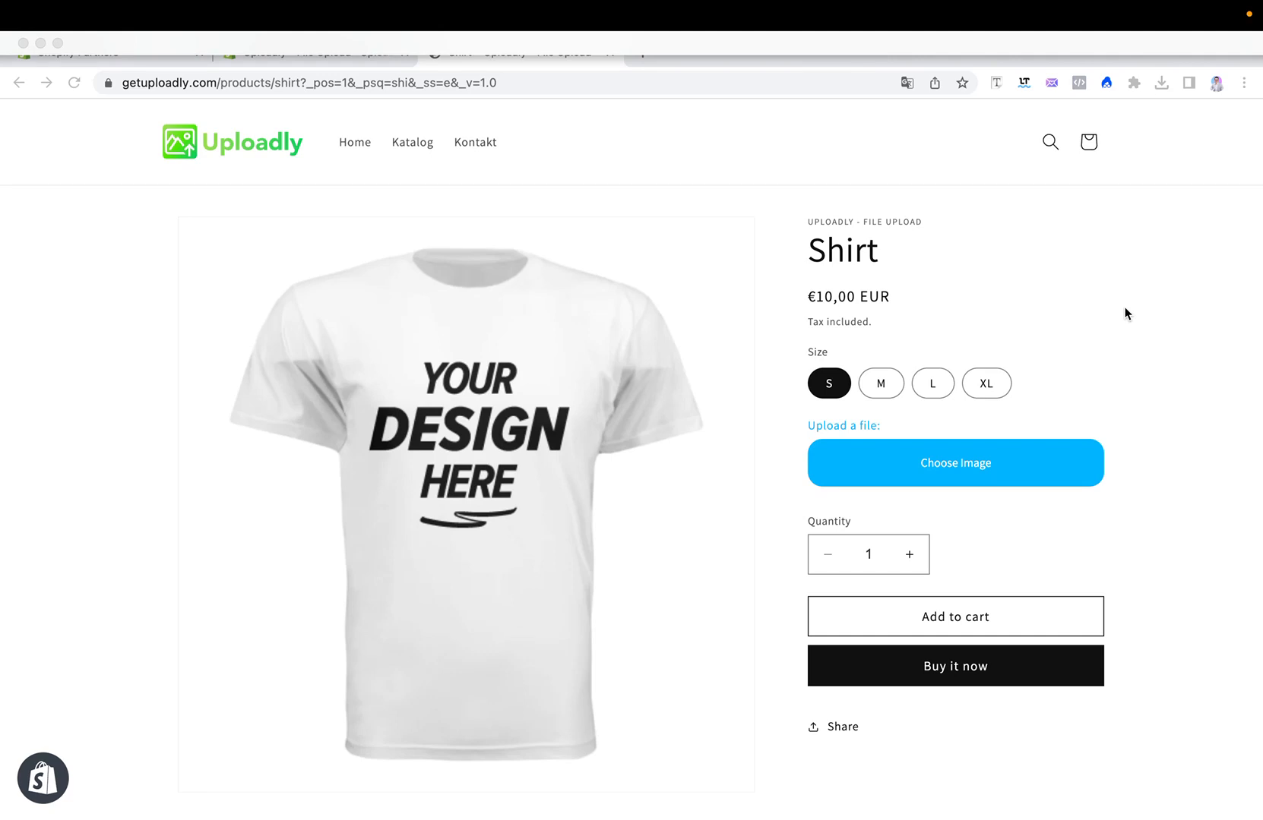
mouse_move(513, 57)
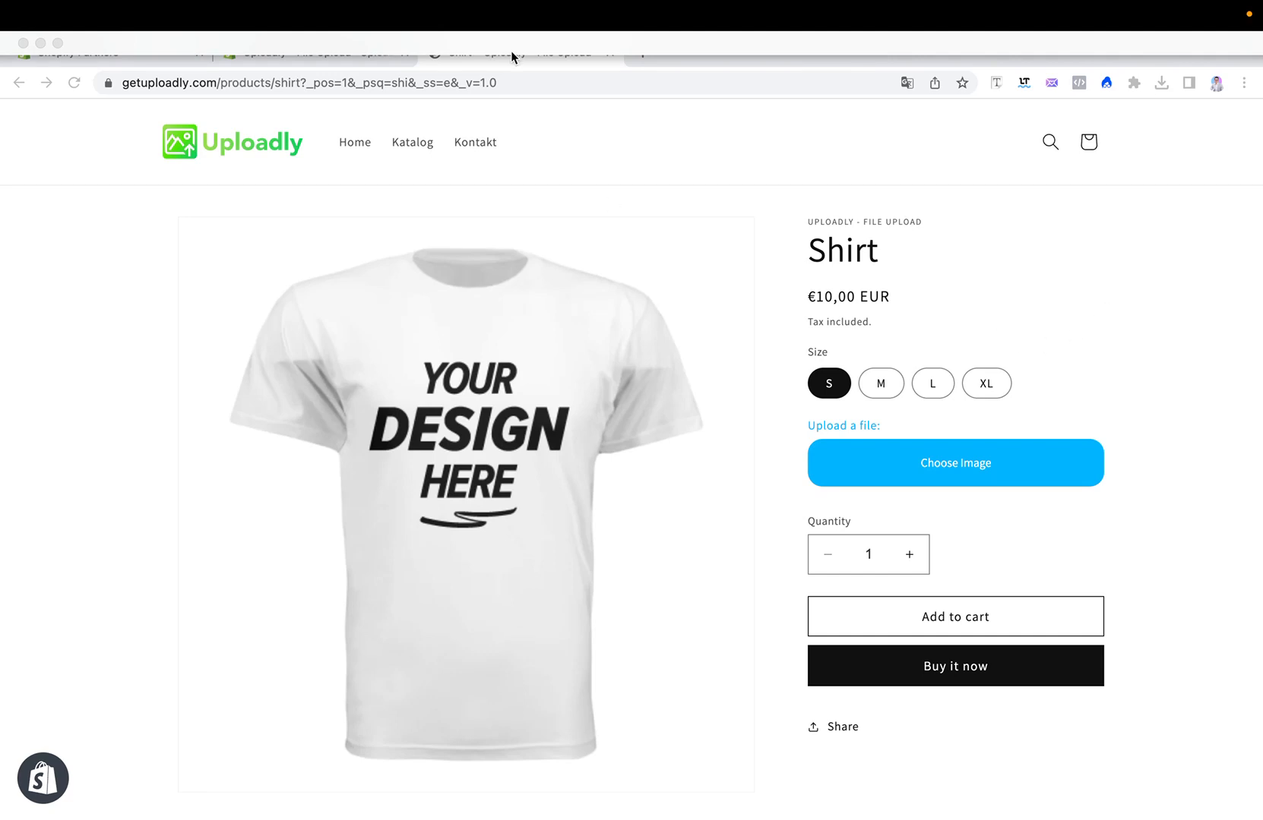
Edit Field 2 in the Uploadly admin and expand its Behavior section.
left_click(316, 52)
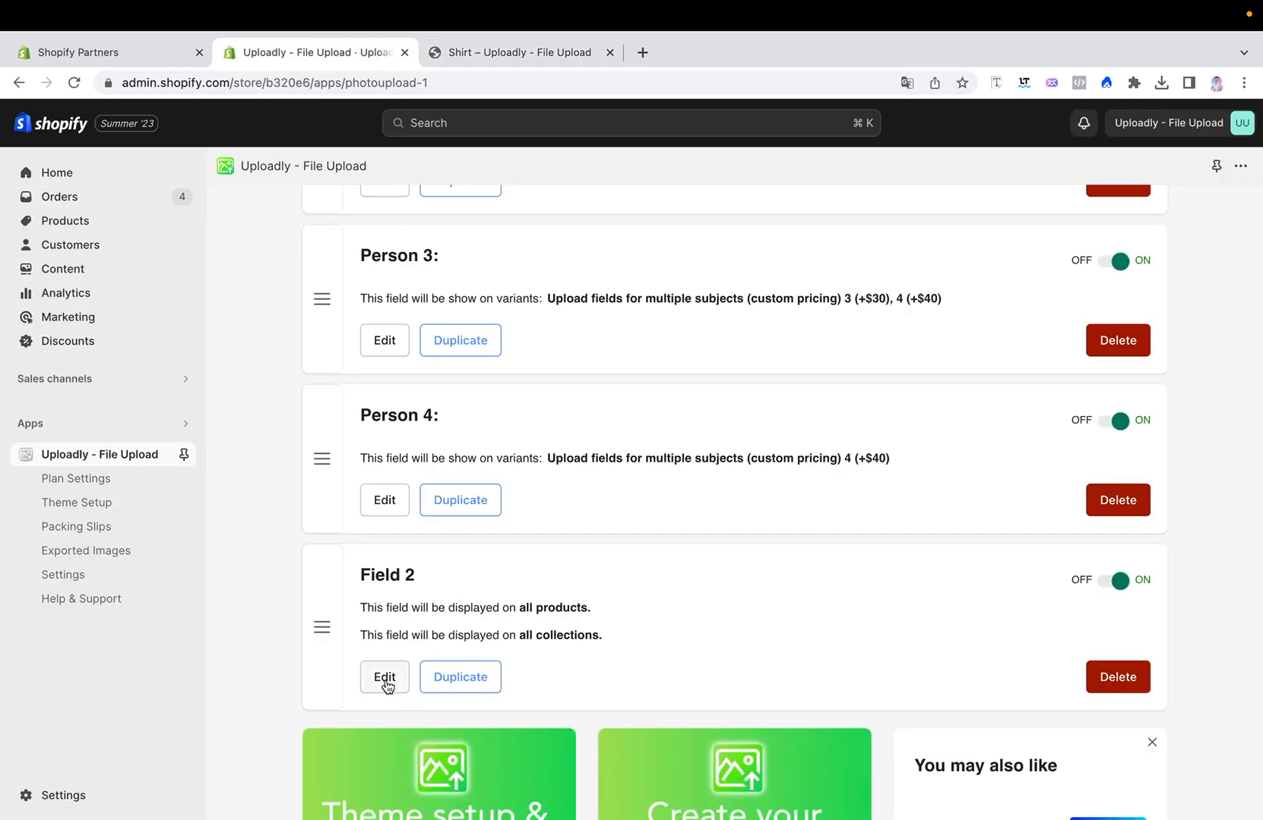
left_click(384, 677)
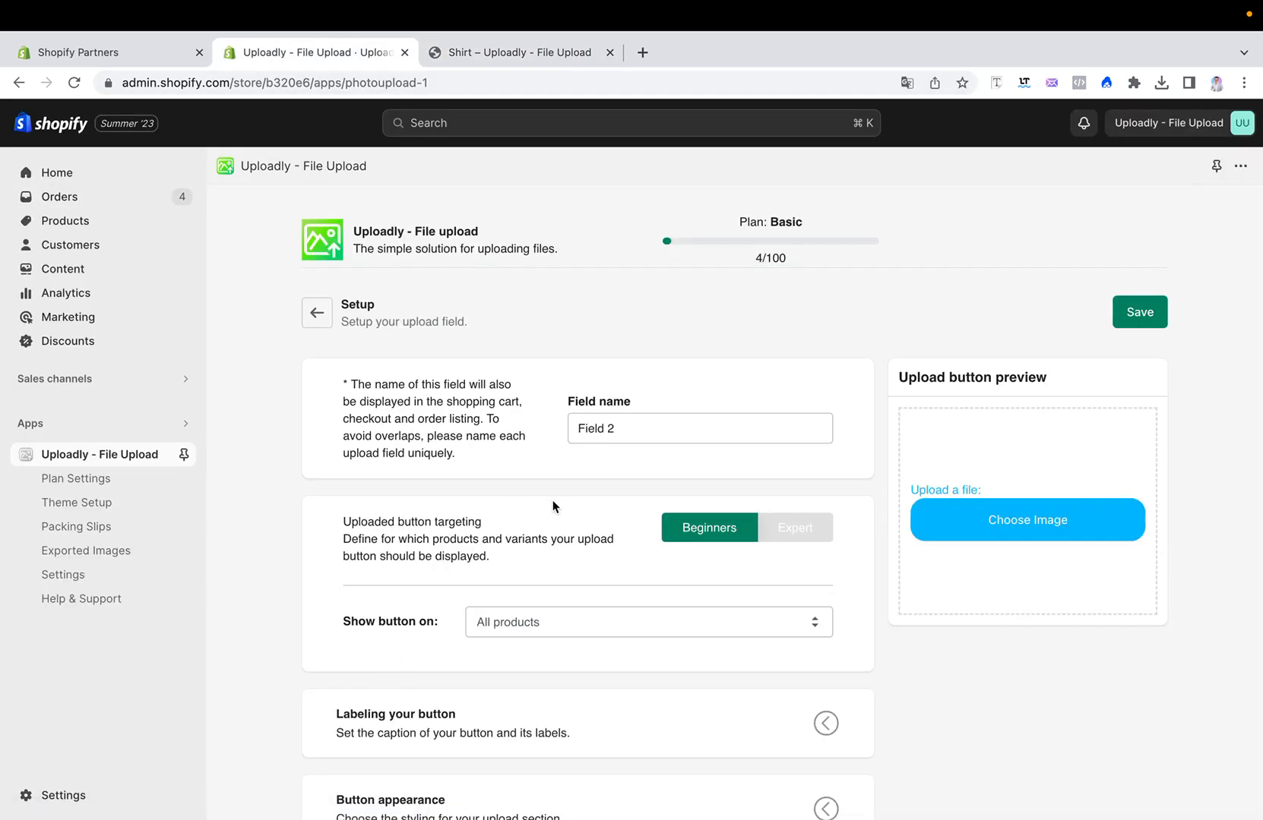
scroll("down", 3)
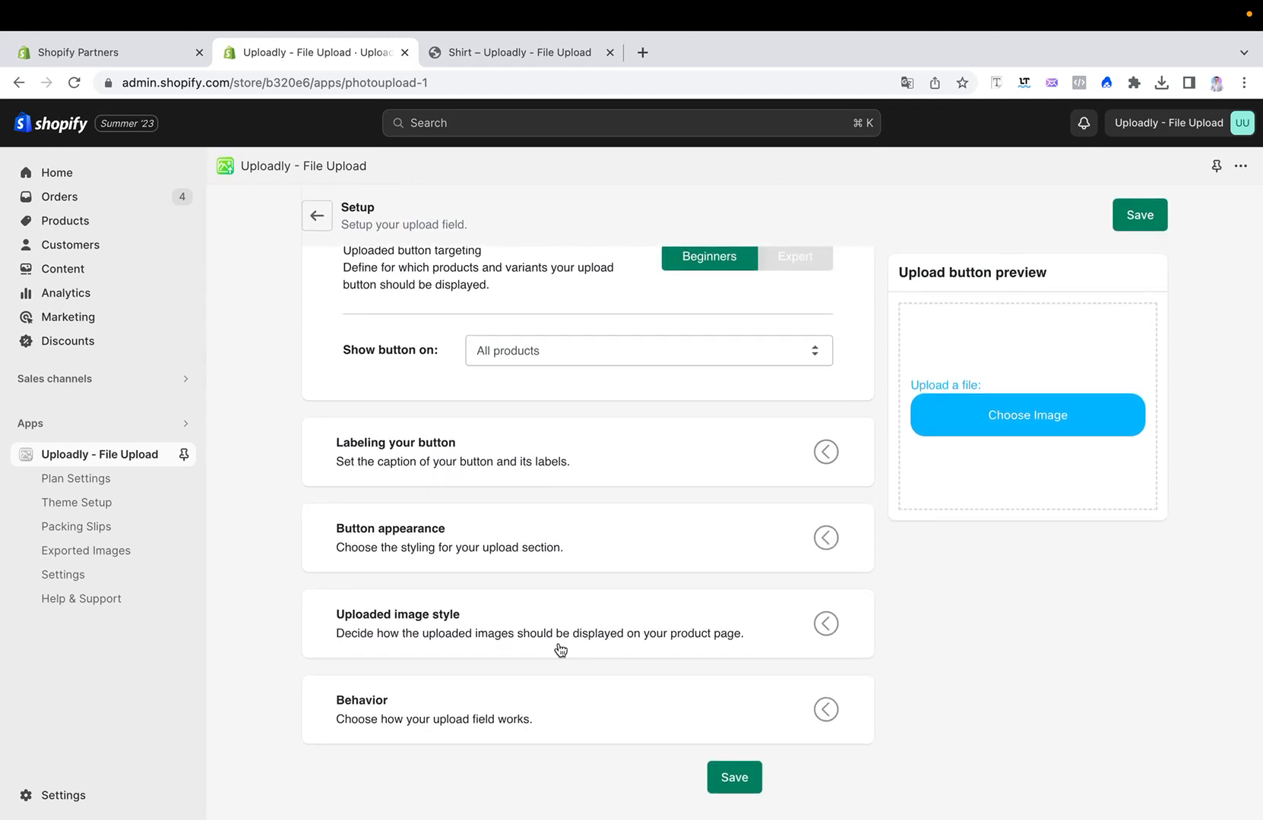
left_click(824, 709)
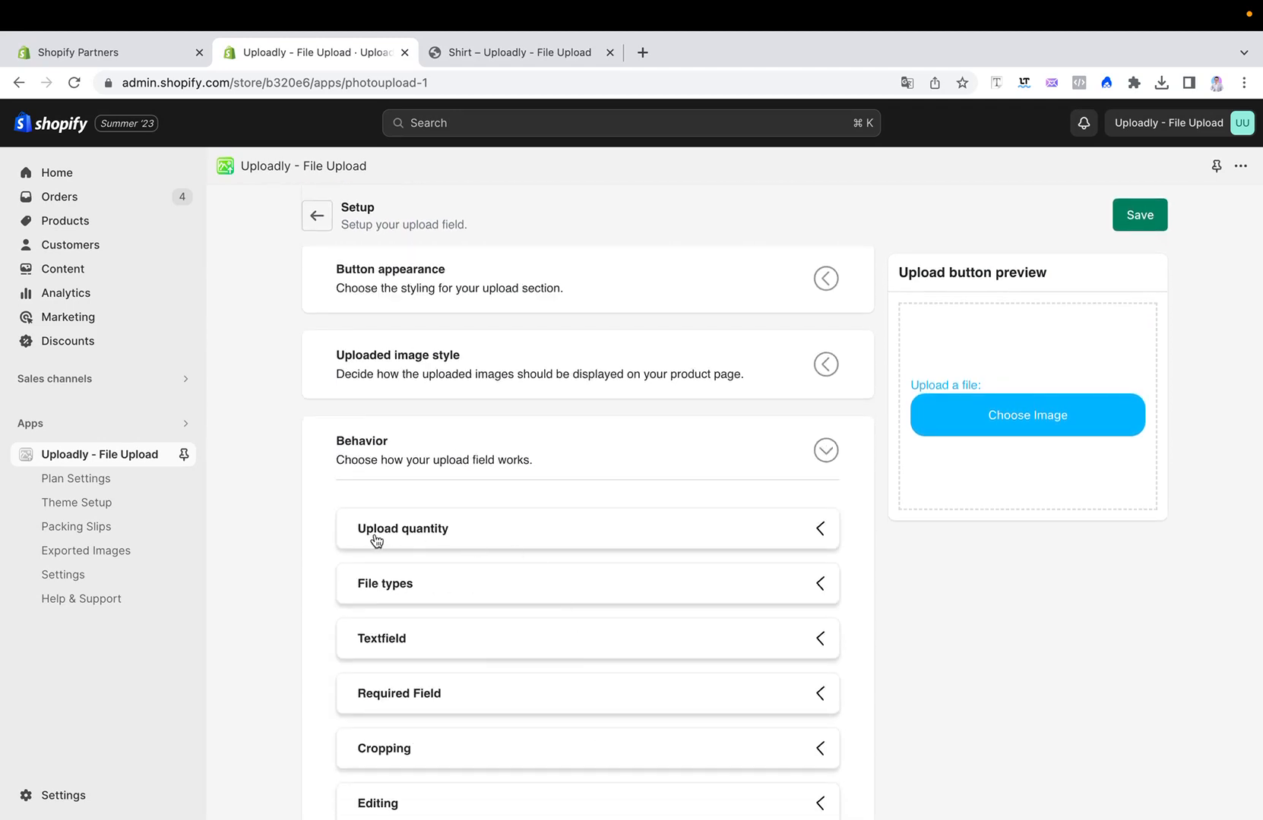
Set Field 2's upload quantity to 'A set of numbers of files' after trying Unlimited.
left_click(403, 528)
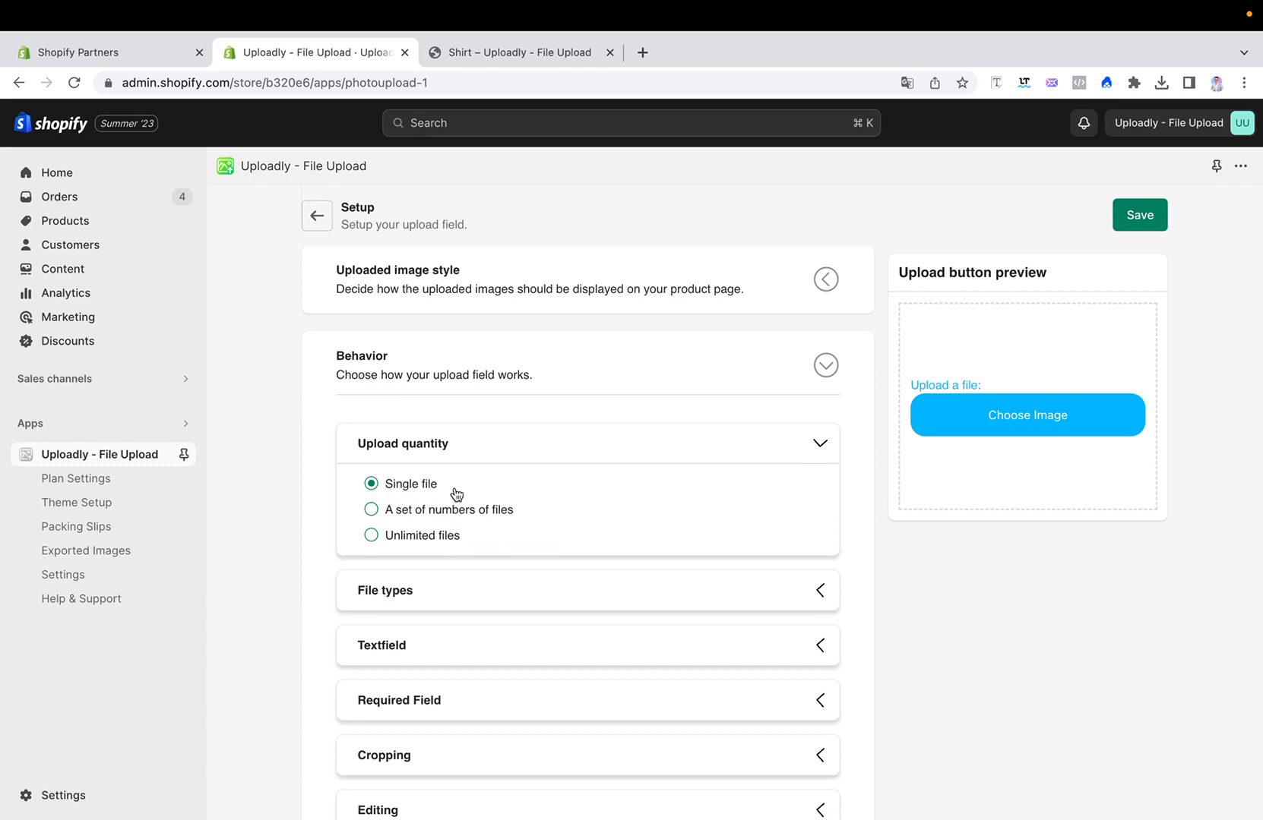
mouse_move(341, 560)
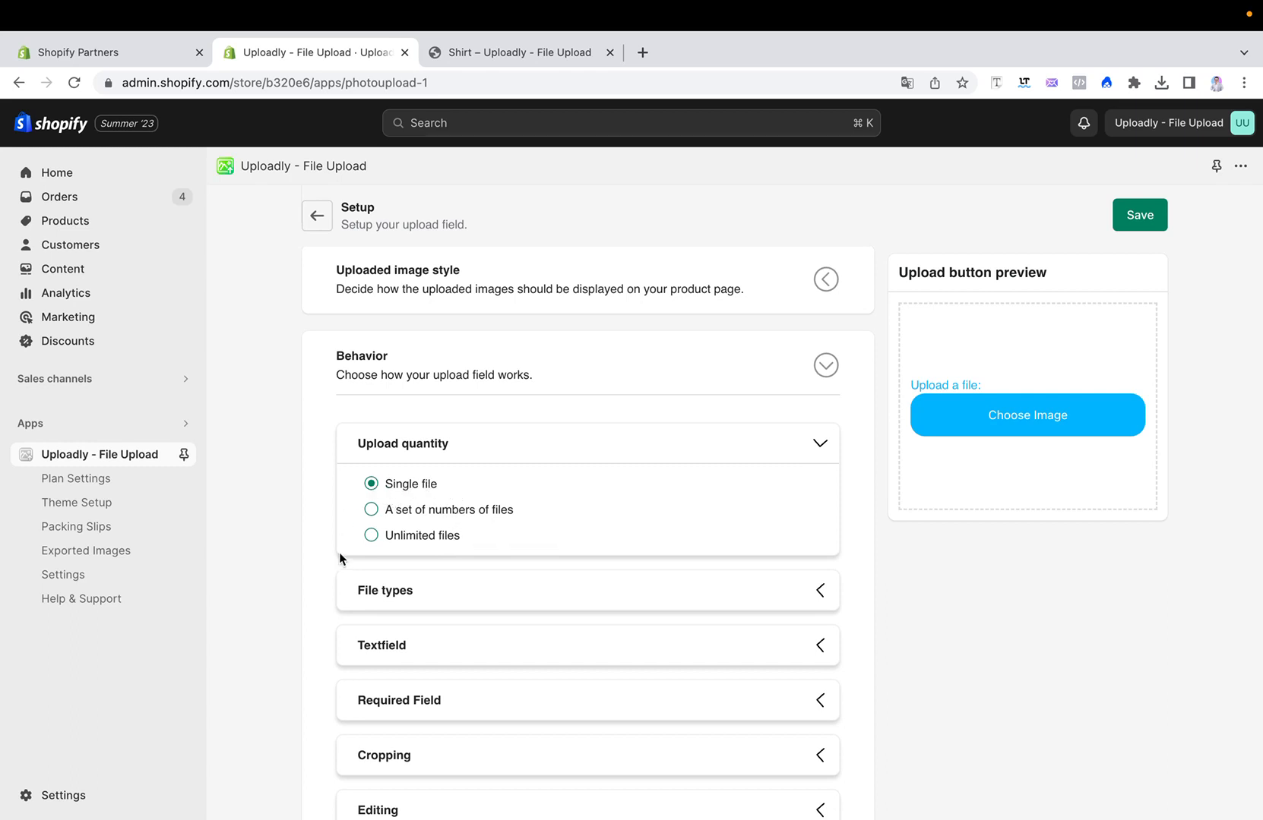
left_click(371, 536)
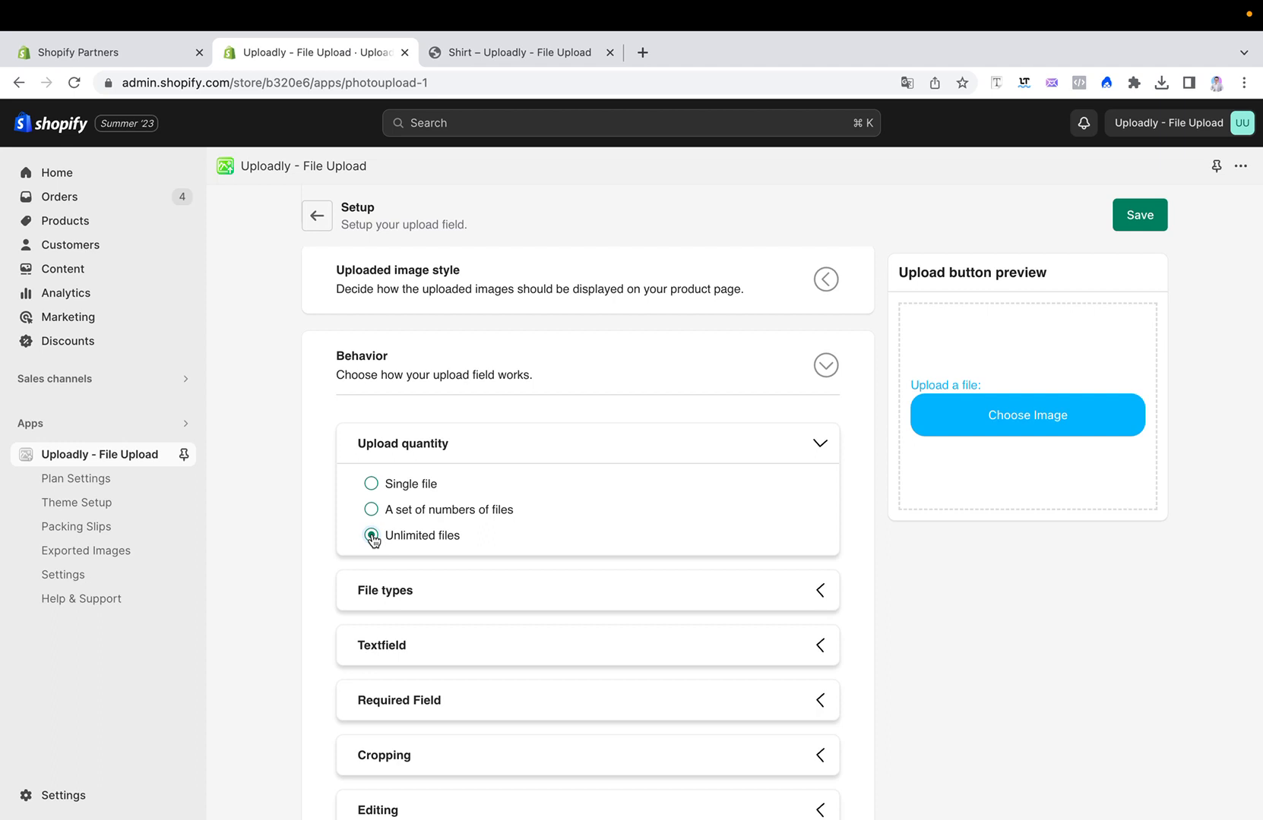
mouse_move(373, 515)
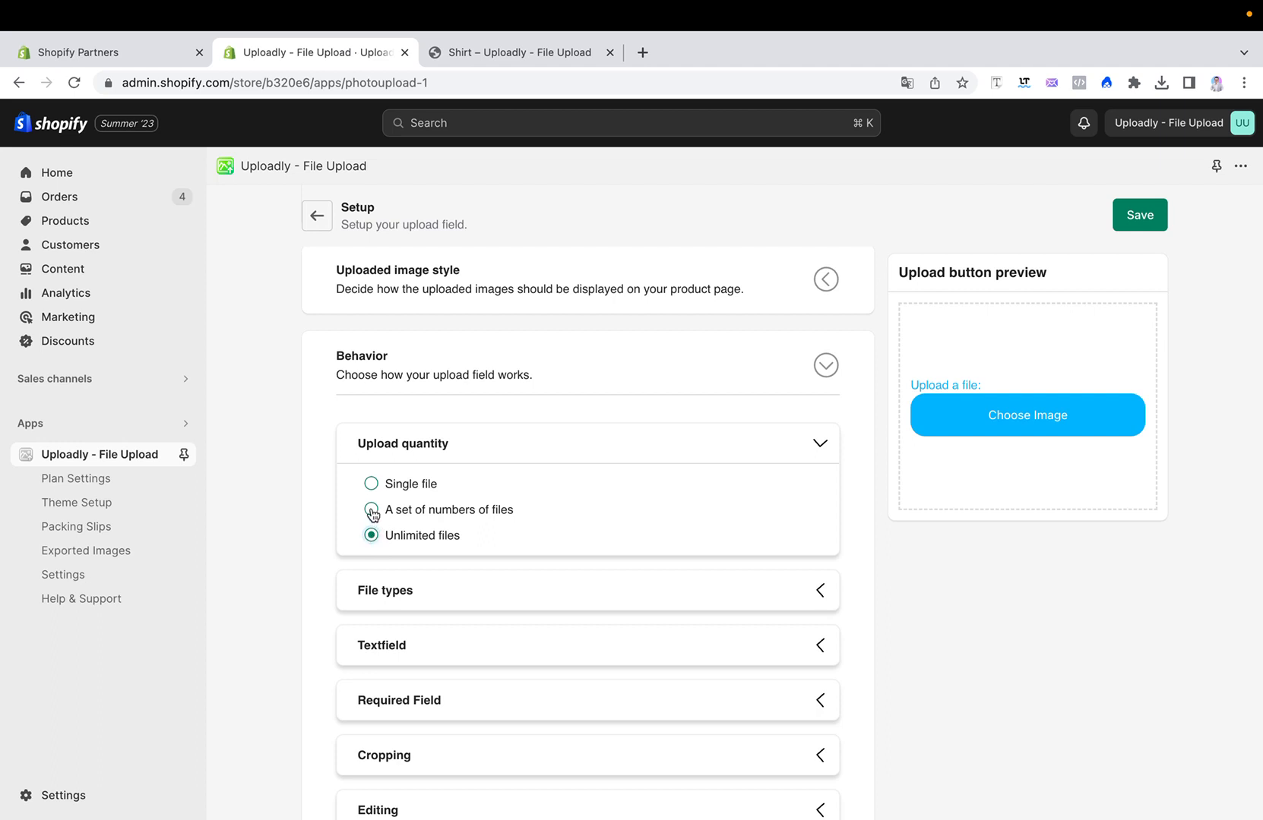
left_click(370, 509)
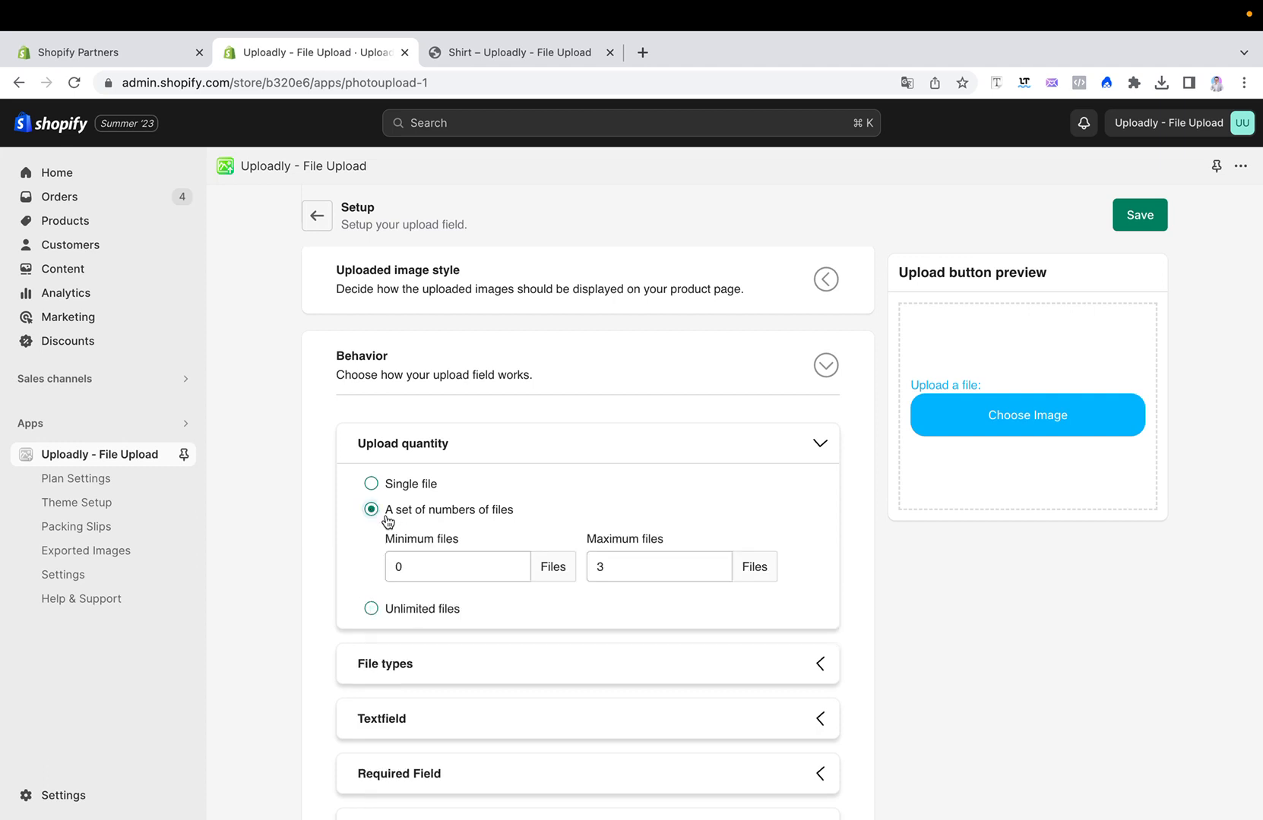
Set Field 2's minimum files to 5 and maximum files to 10, then save.
left_click(457, 566)
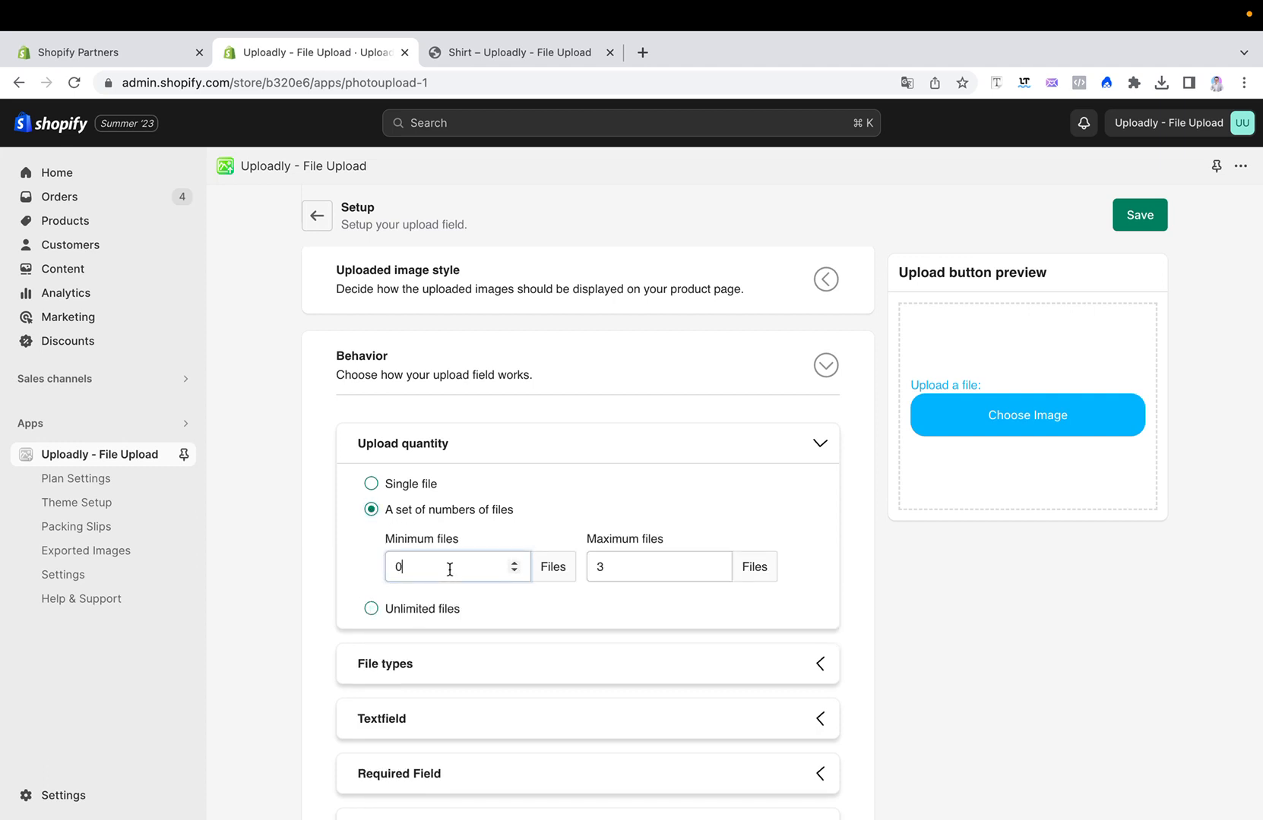
left_click(513, 562)
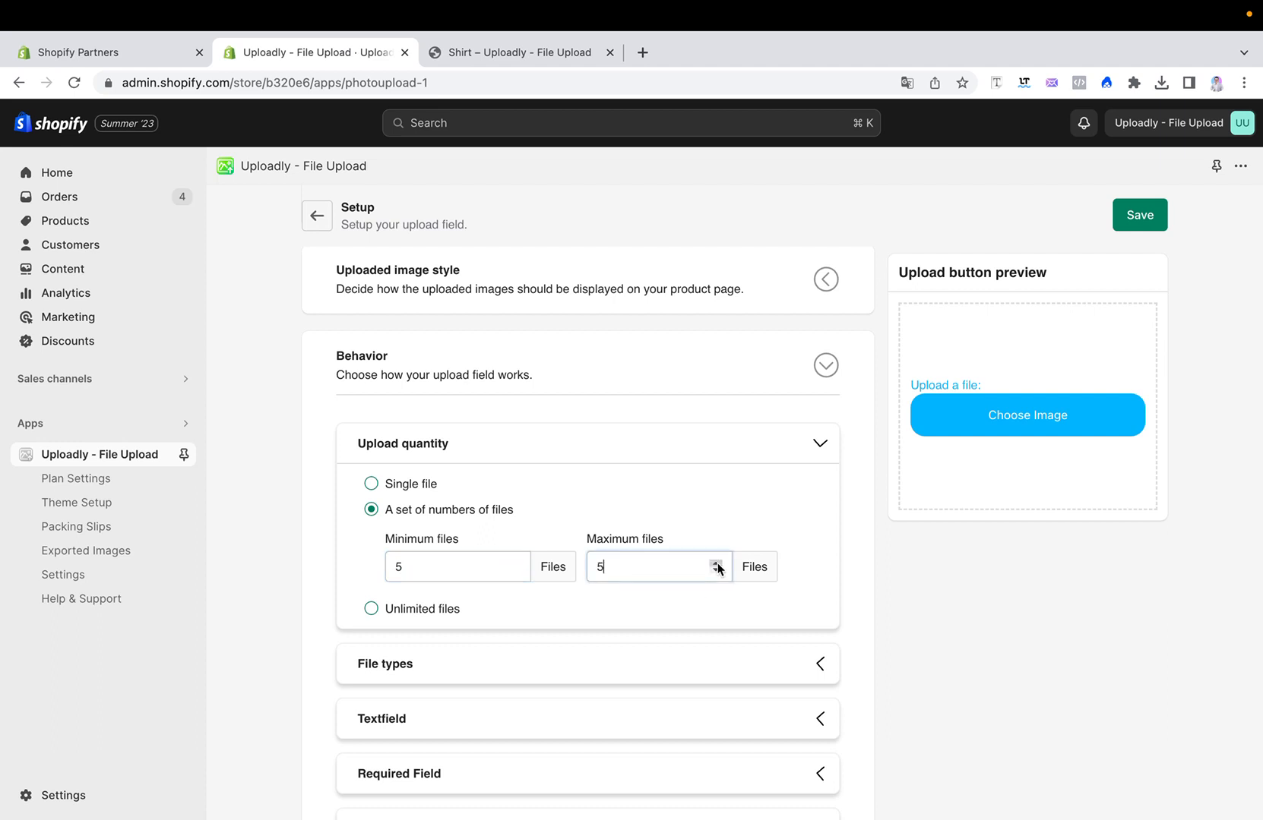
left_click(715, 563)
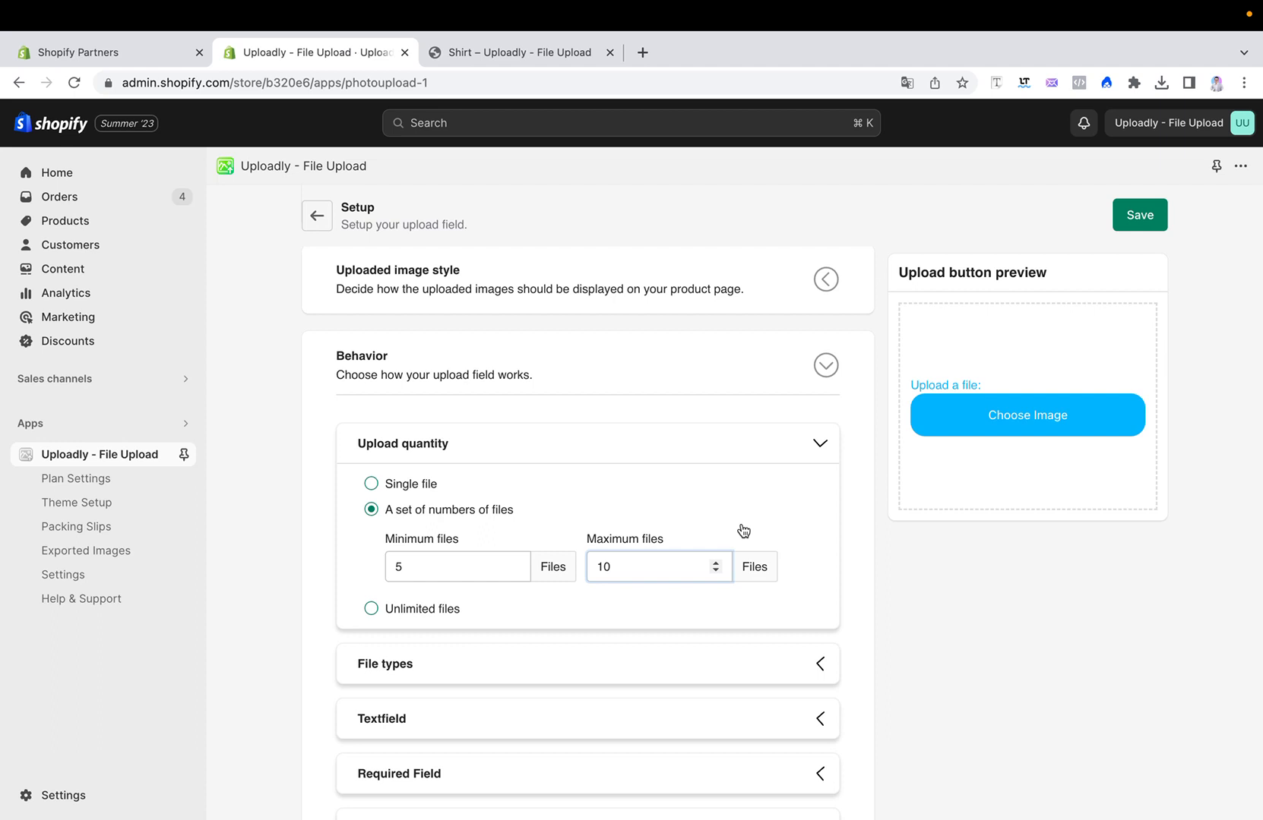
left_click(457, 566)
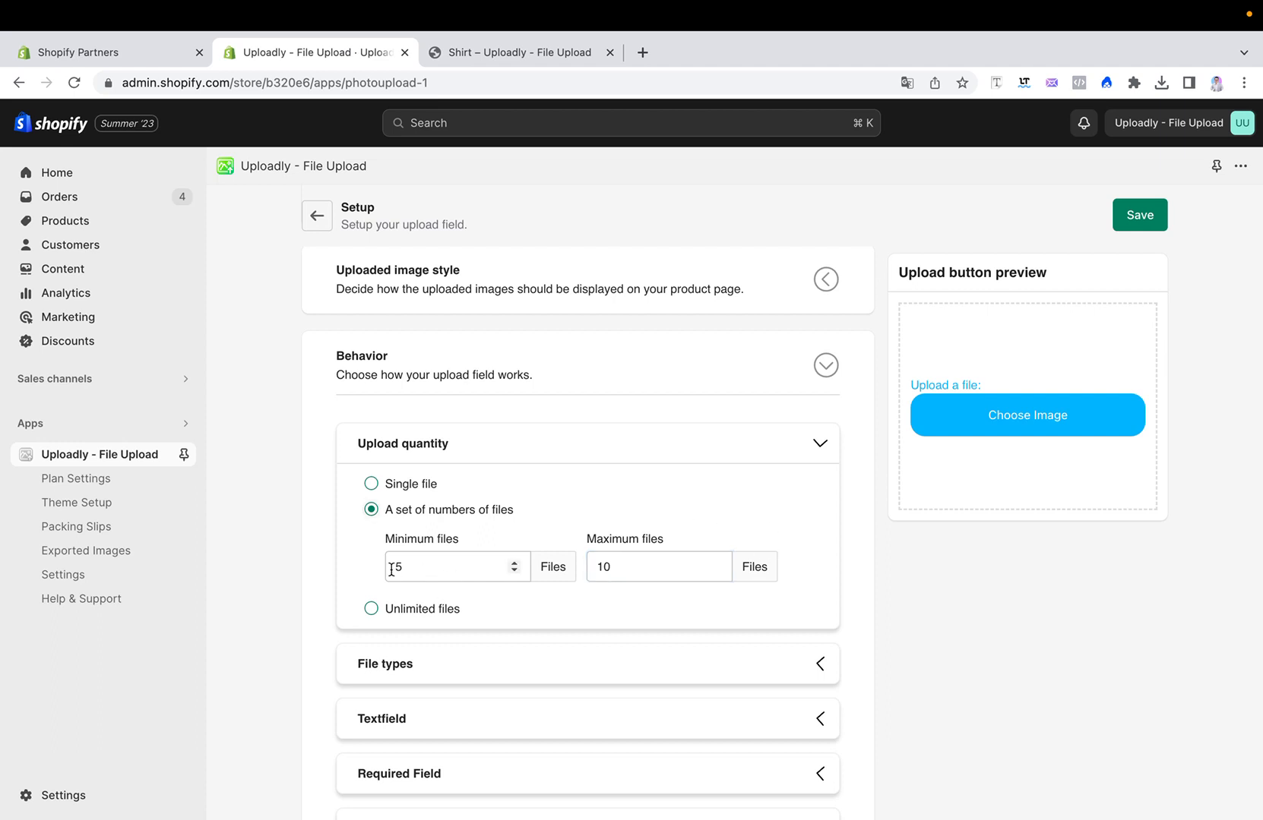
mouse_move(702, 574)
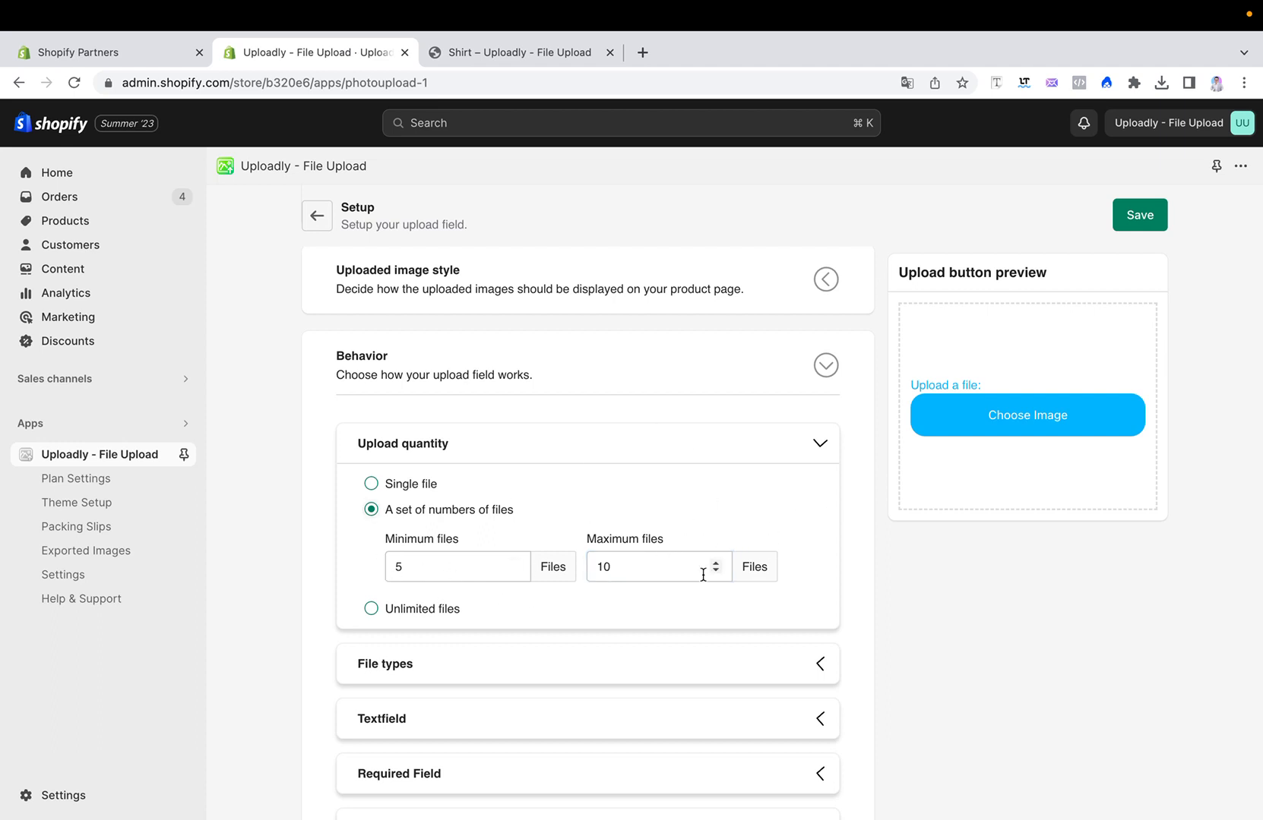
mouse_move(997, 256)
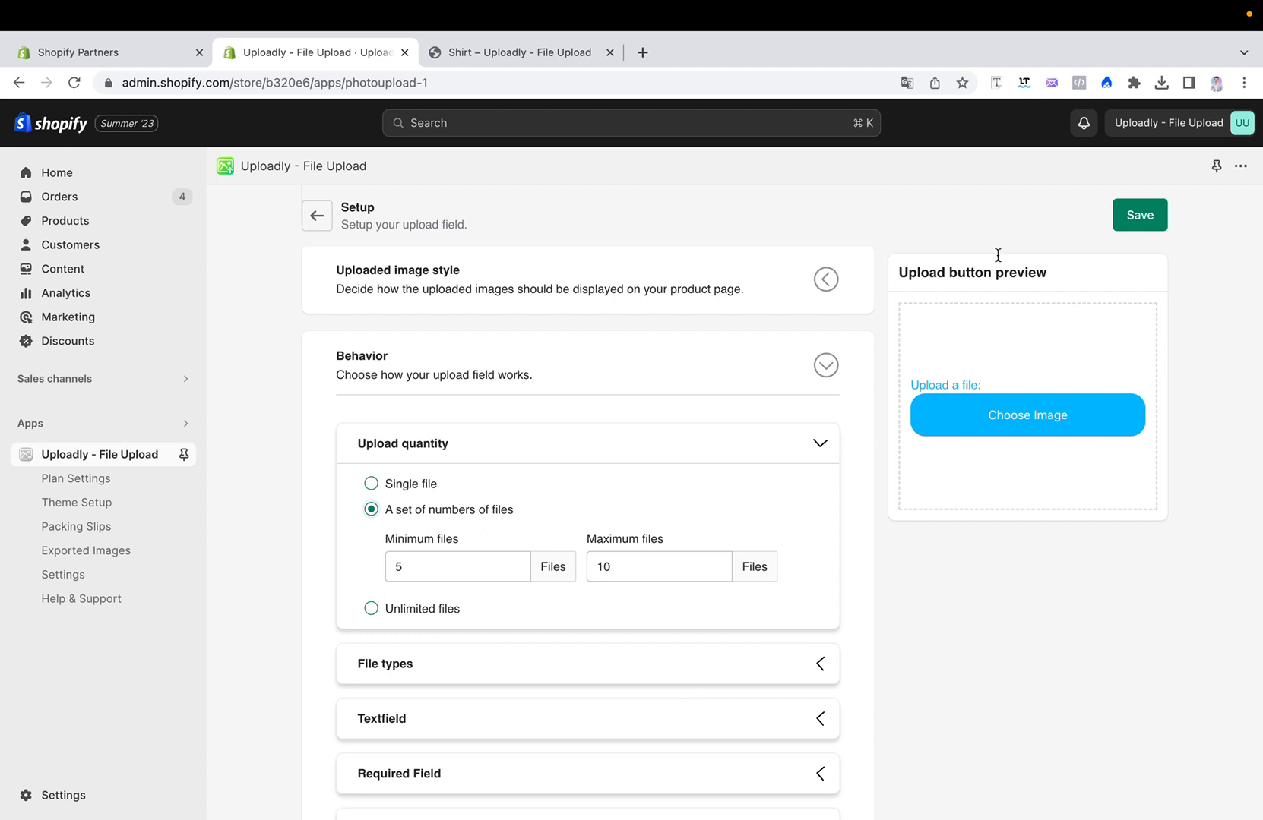
left_click(1139, 215)
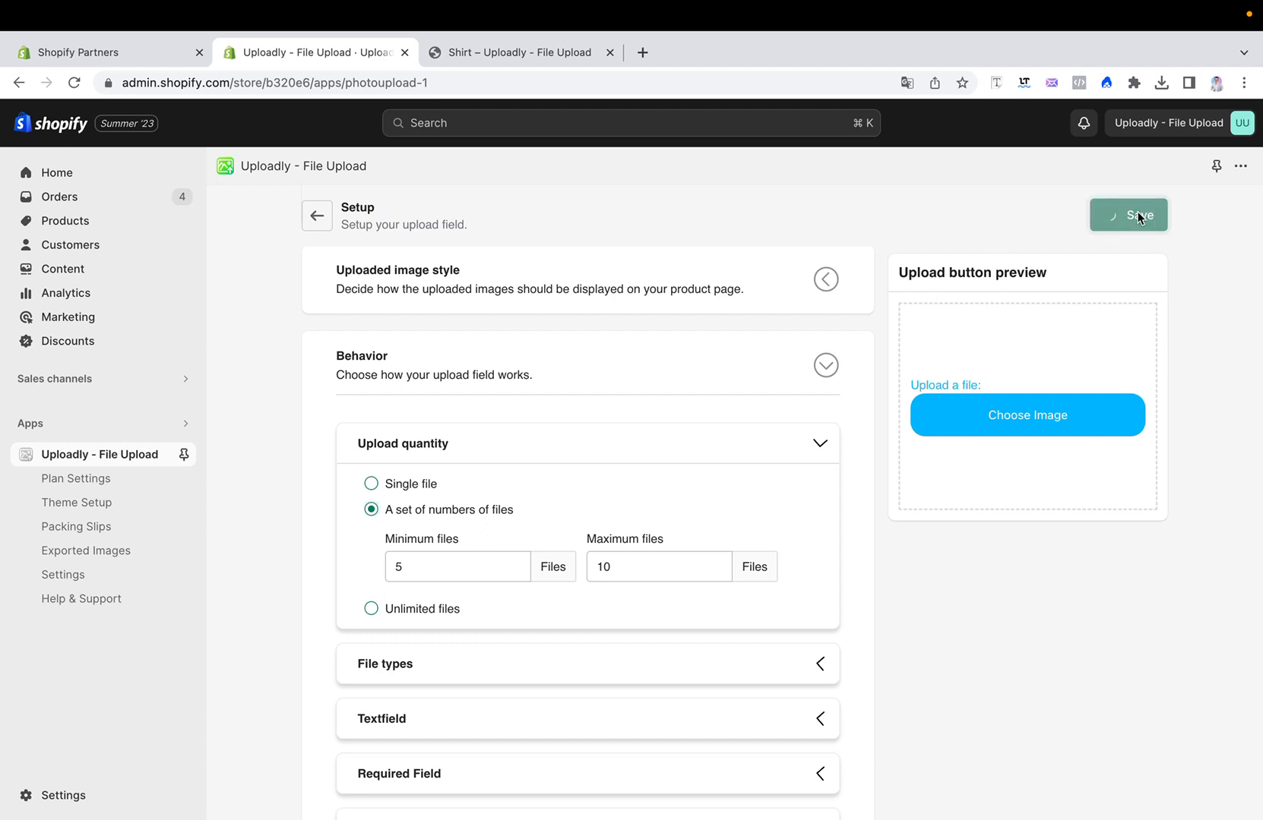
left_click(1139, 215)
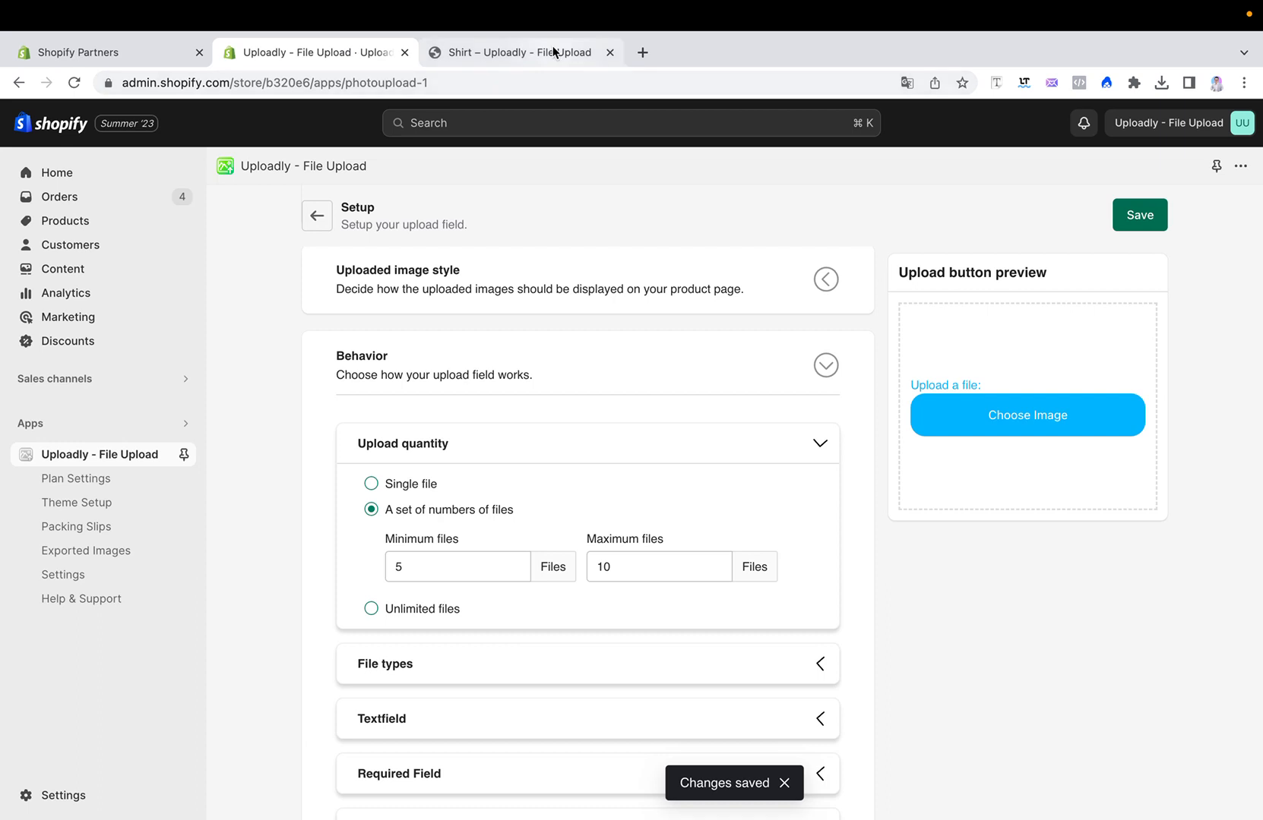
On the storefront Shirt page, open Choose Image and browse for a local file.
left_click(520, 52)
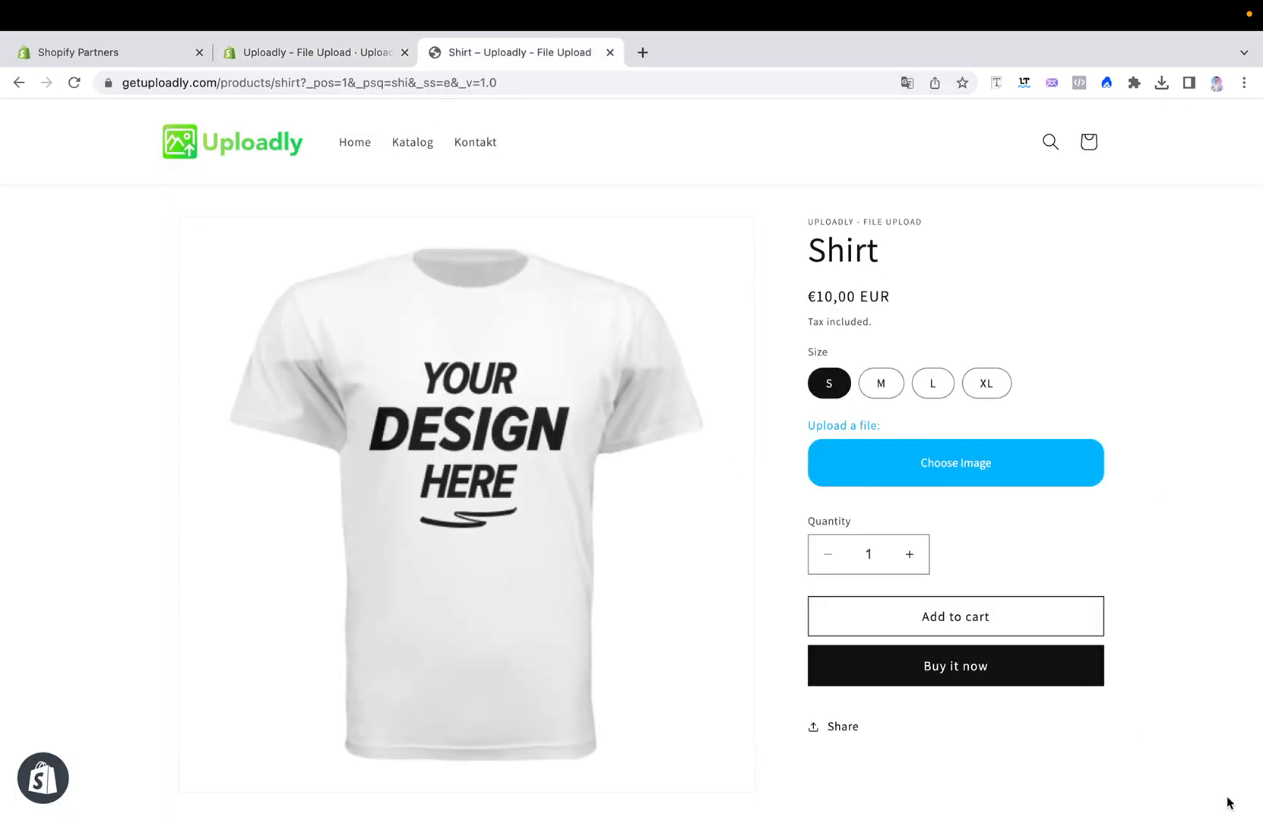
left_click(954, 463)
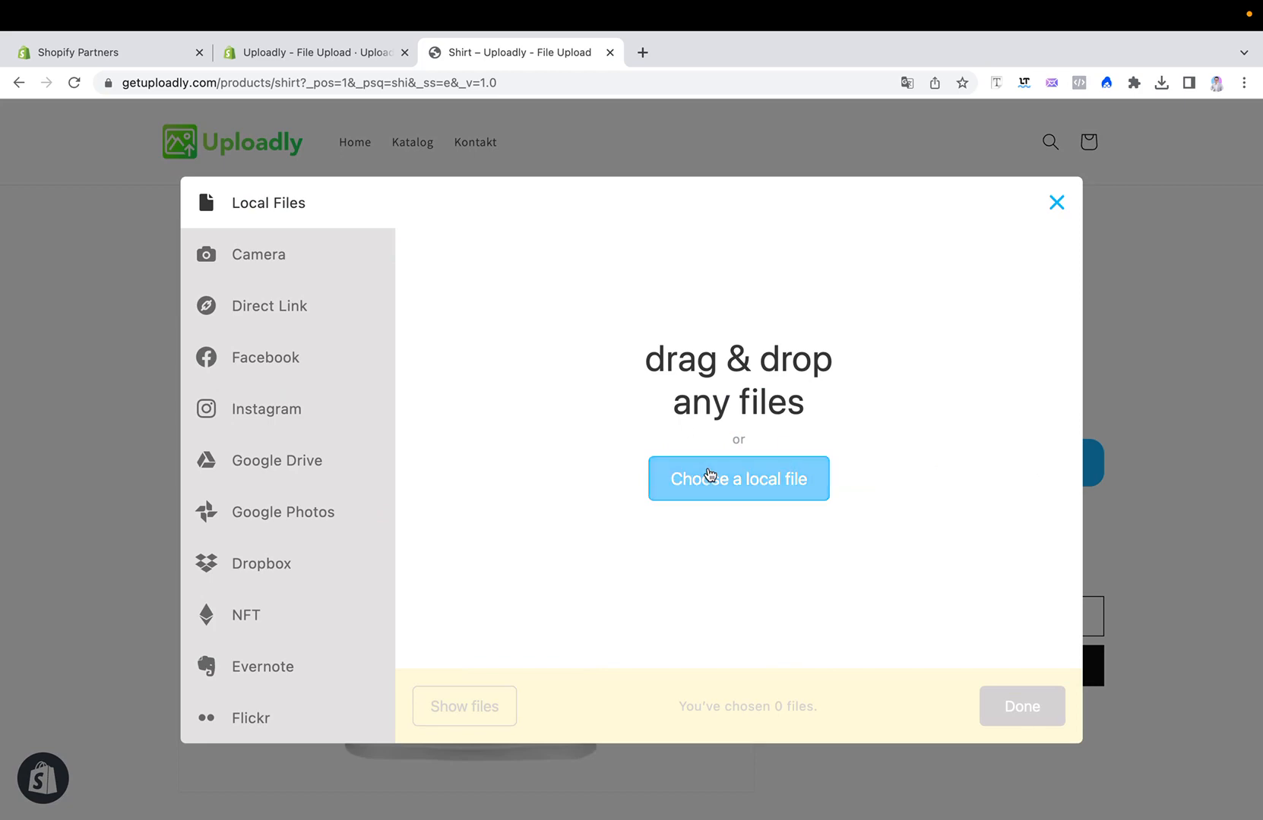
left_click(737, 479)
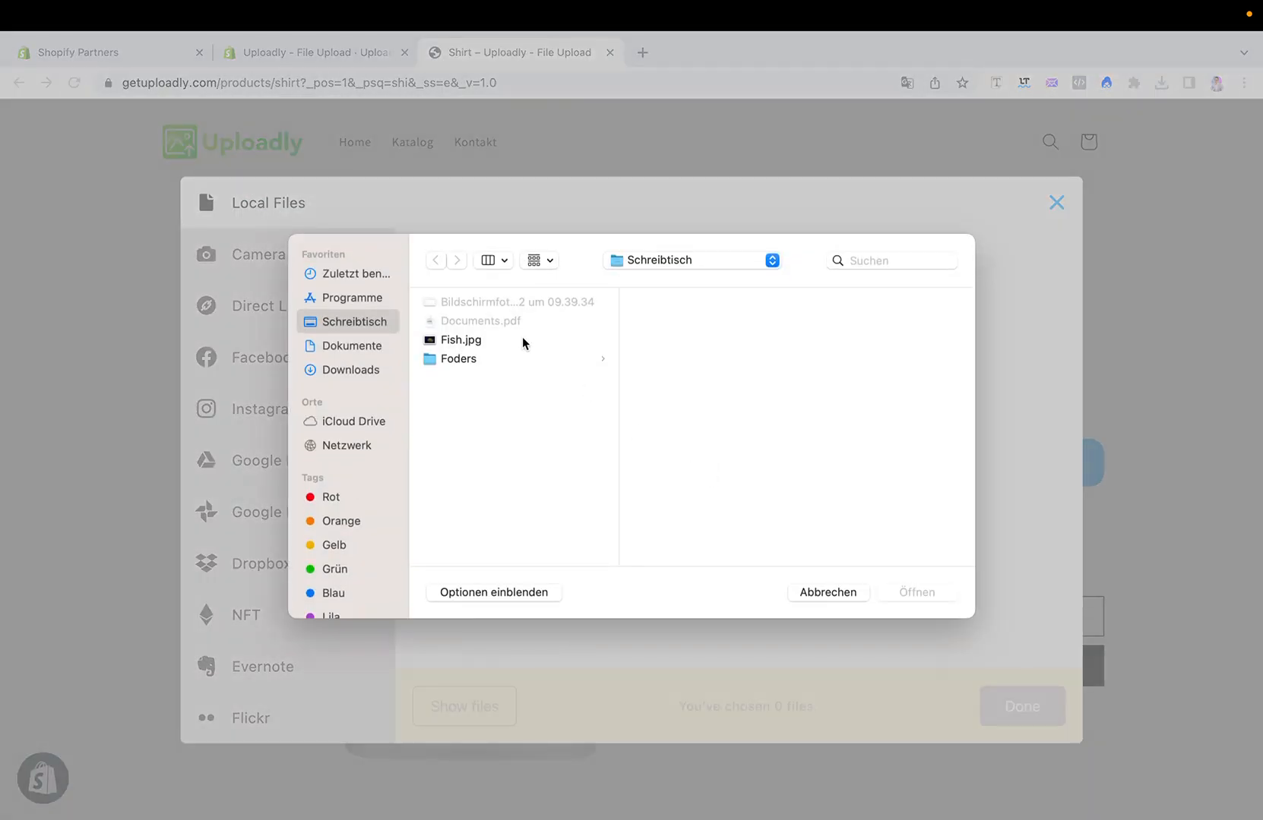
Choose Fish.jpg and add it, prompting the 'at least 5 required' warning.
left_click(916, 593)
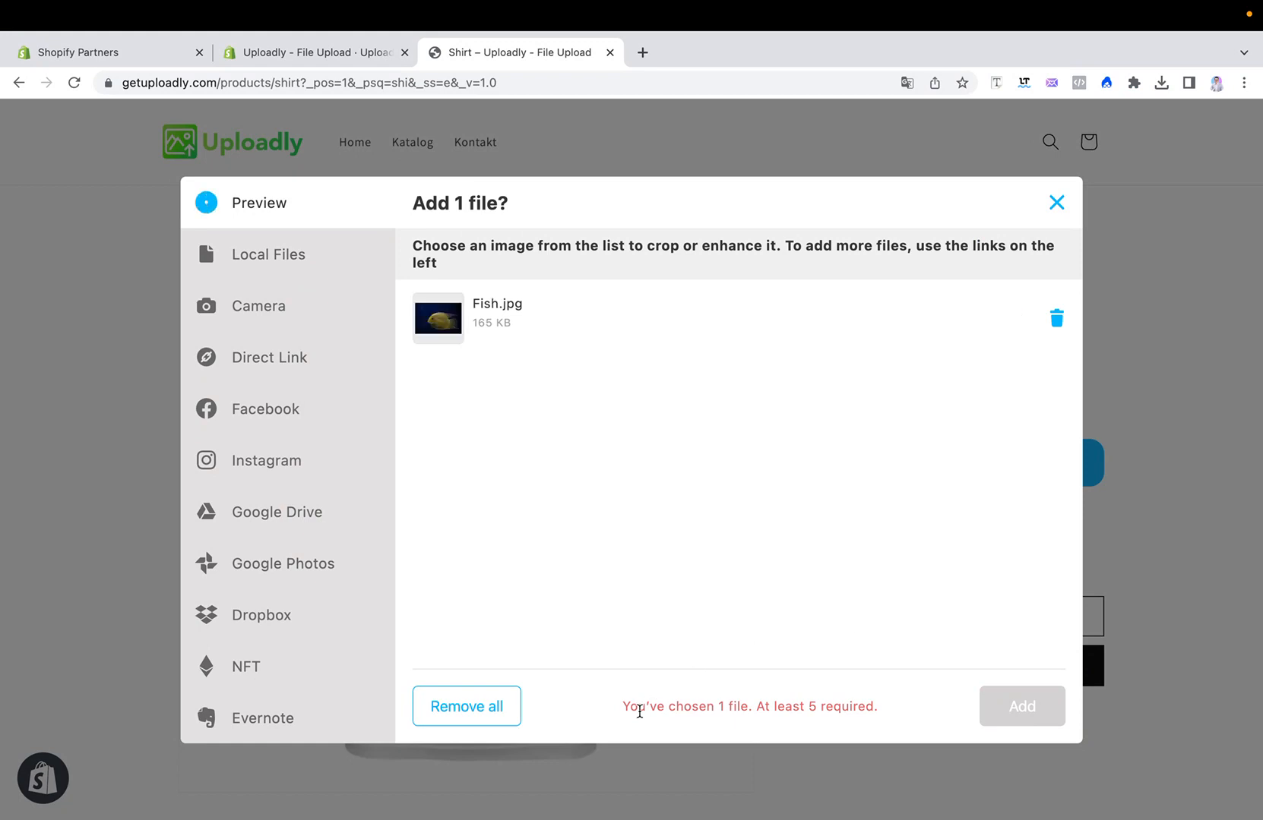
mouse_move(765, 722)
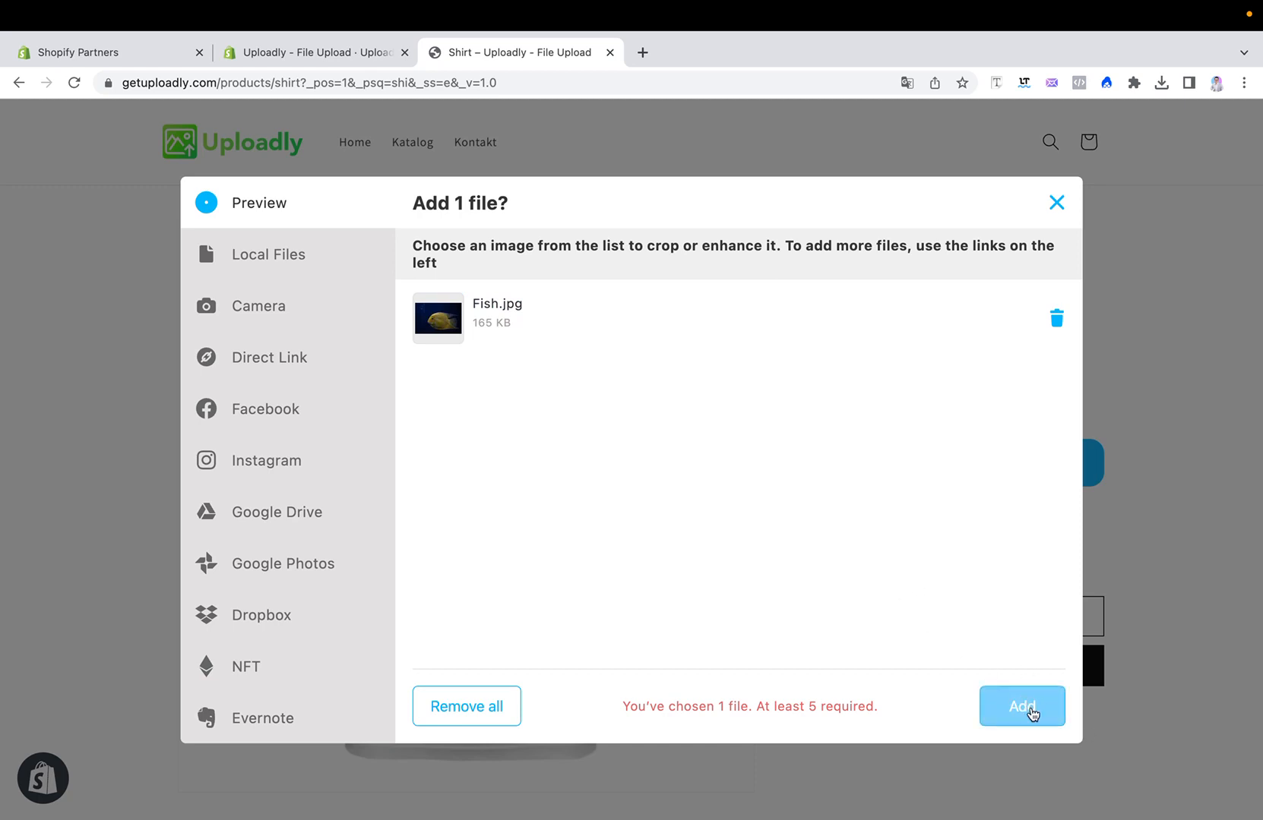
left_click(268, 254)
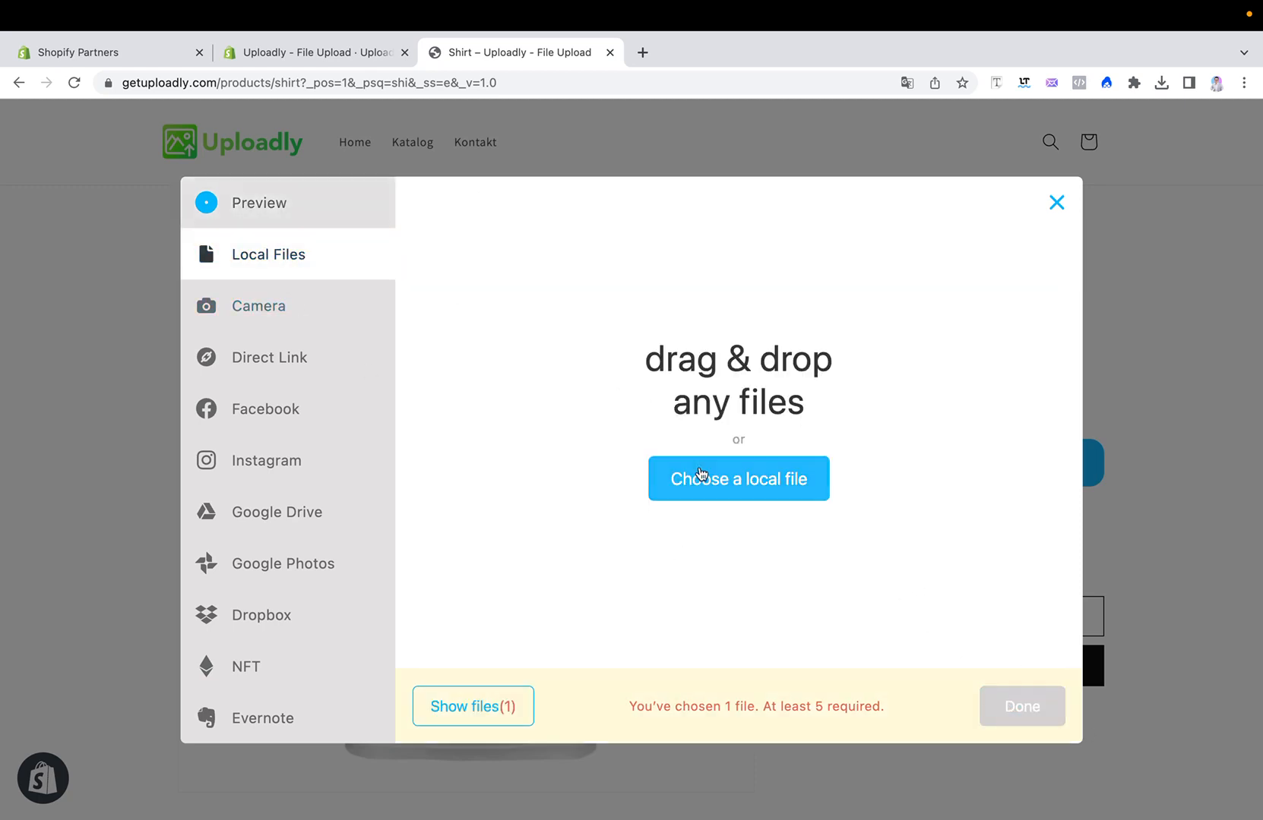